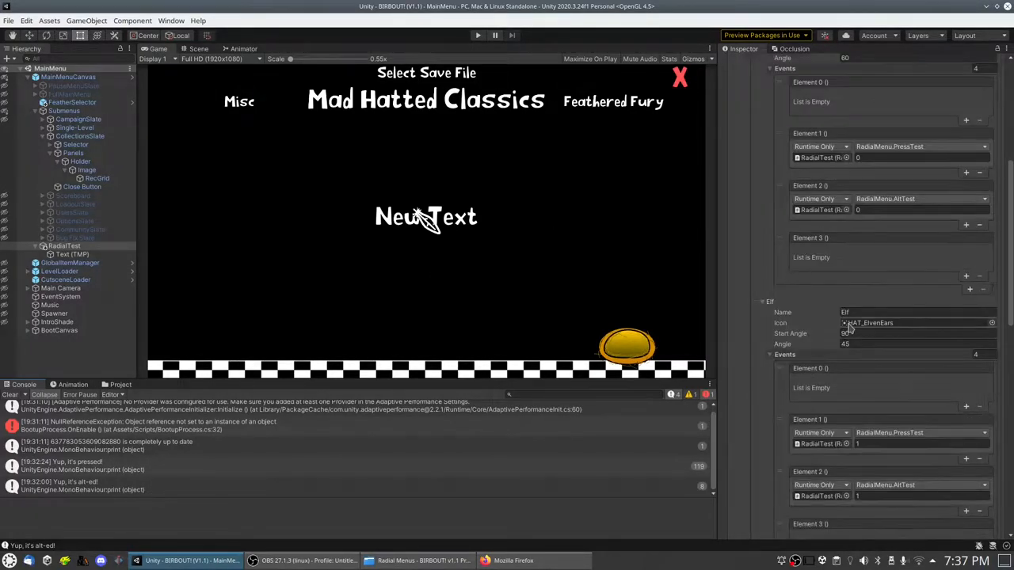
Step: Stop Play mode so the main menu scene returns to editing
{"action": "scroll", "scroll_direction": "down", "scroll_amount": 3}
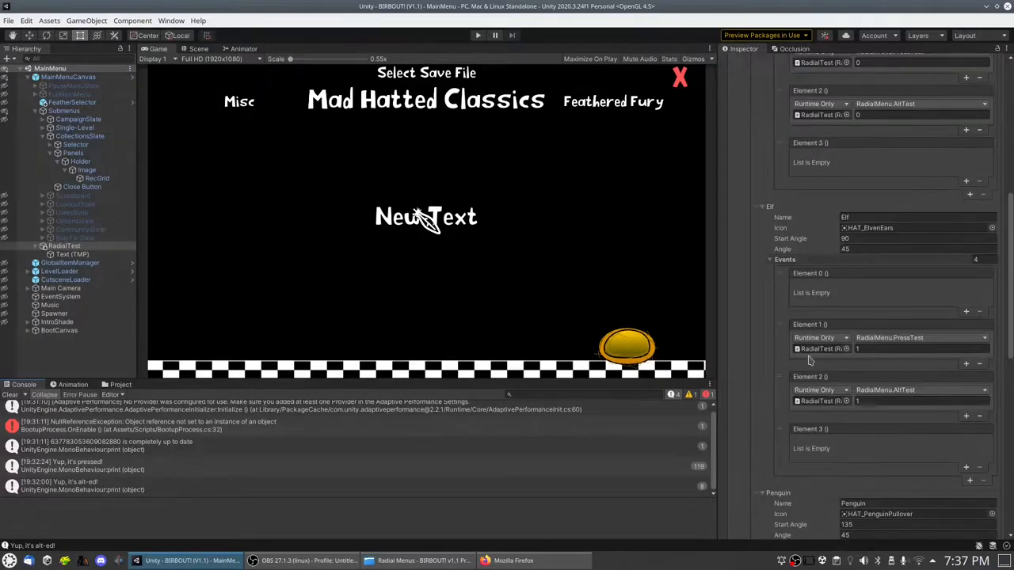
{"action": "scroll", "scroll_direction": "down", "scroll_amount": 3}
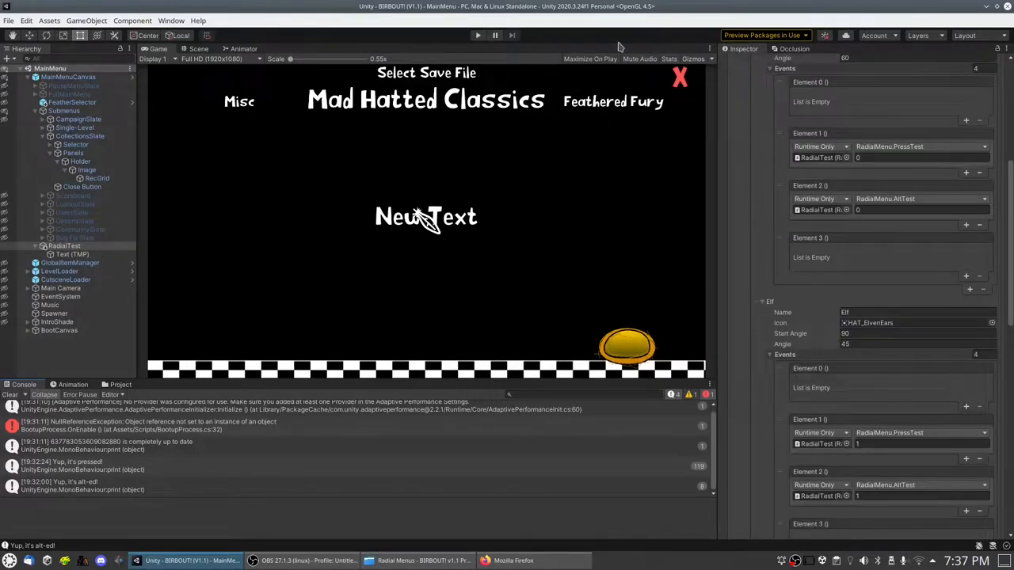
{"action": "mouse_move", "coordinate": [618, 67]}
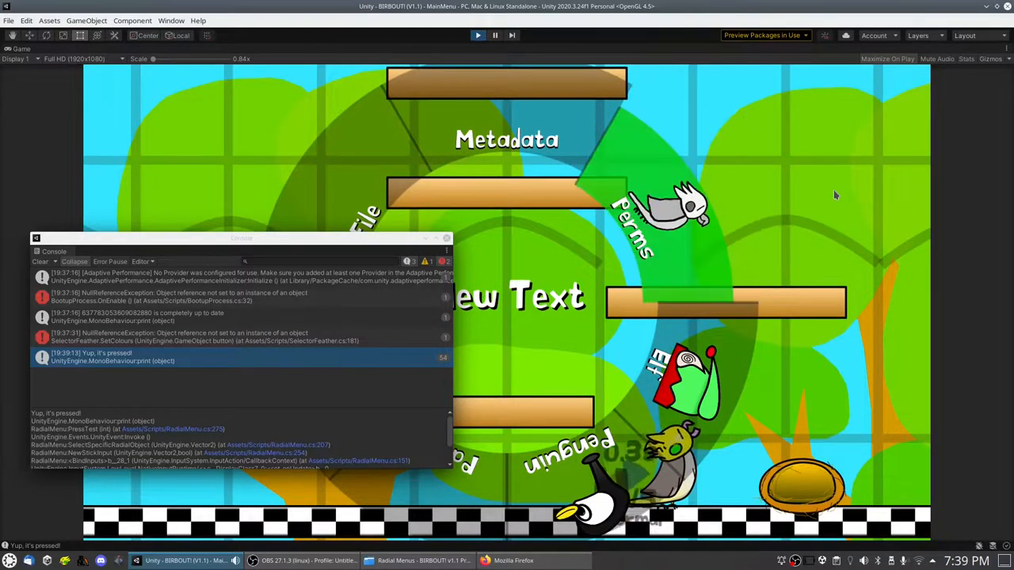
{"action": "left_click", "coordinate": [478, 35]}
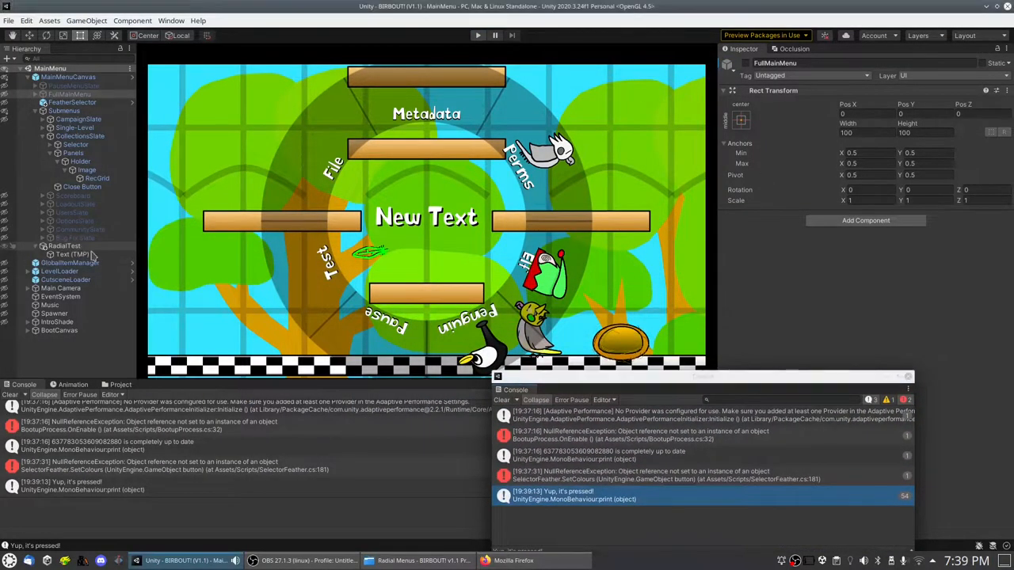
Step: Select RadialTest and browse its Radial Menu pages, options and events in the Inspector
{"action": "left_click", "coordinate": [64, 245]}
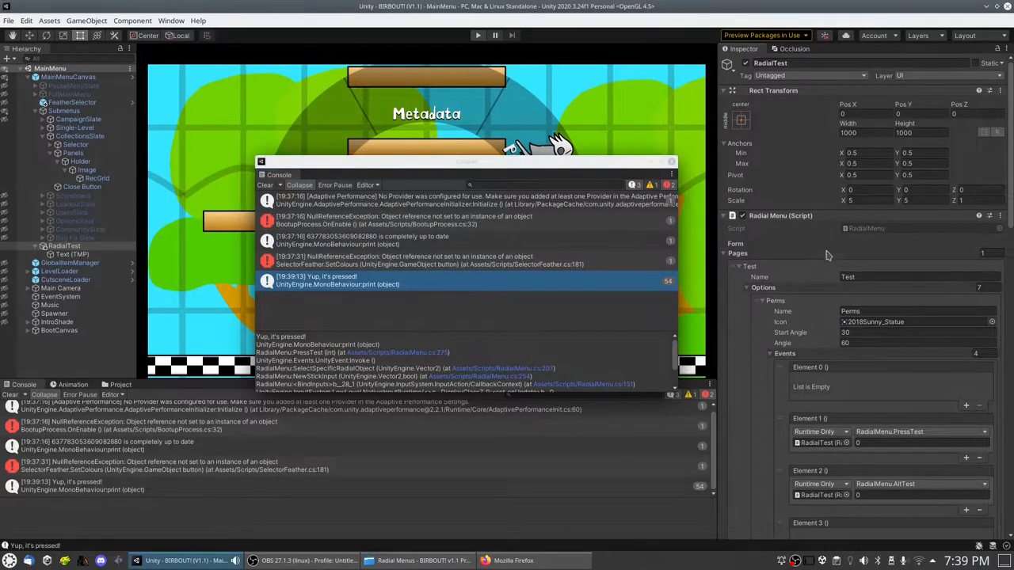
{"action": "scroll", "scroll_direction": "down", "scroll_amount": 3}
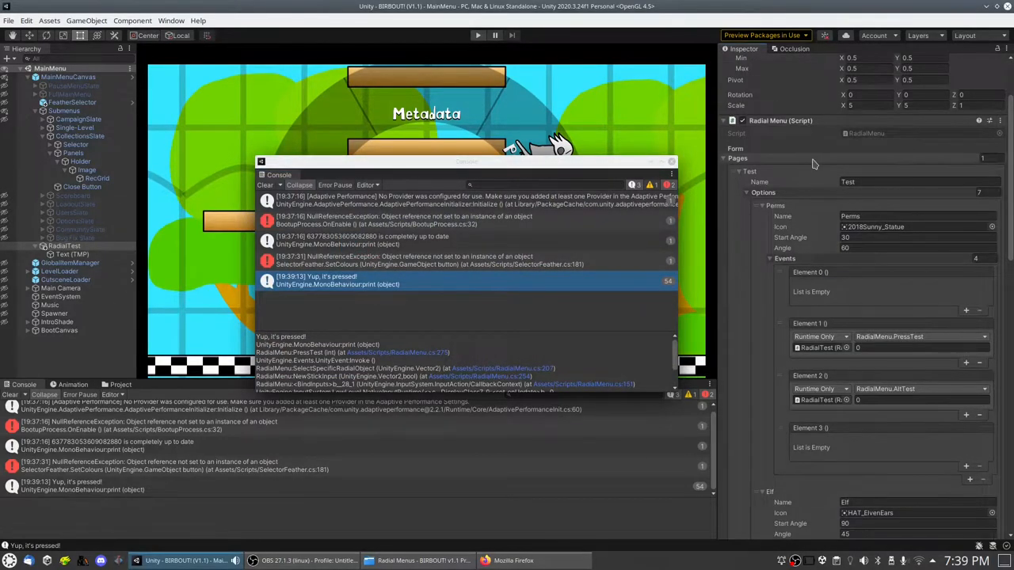
{"action": "mouse_move", "coordinate": [794, 162]}
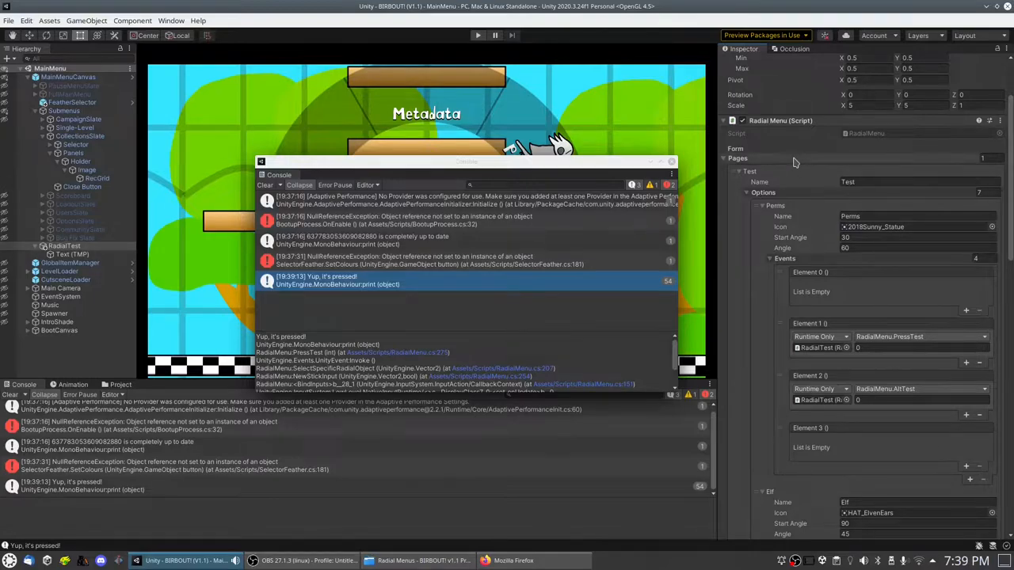
{"action": "mouse_move", "coordinate": [812, 173]}
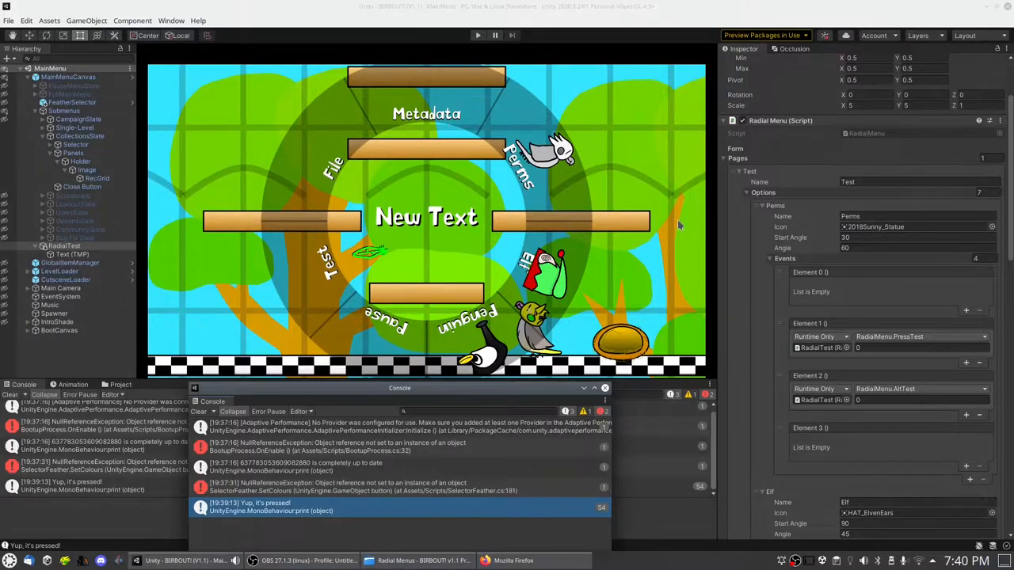
{"action": "mouse_move", "coordinate": [481, 127]}
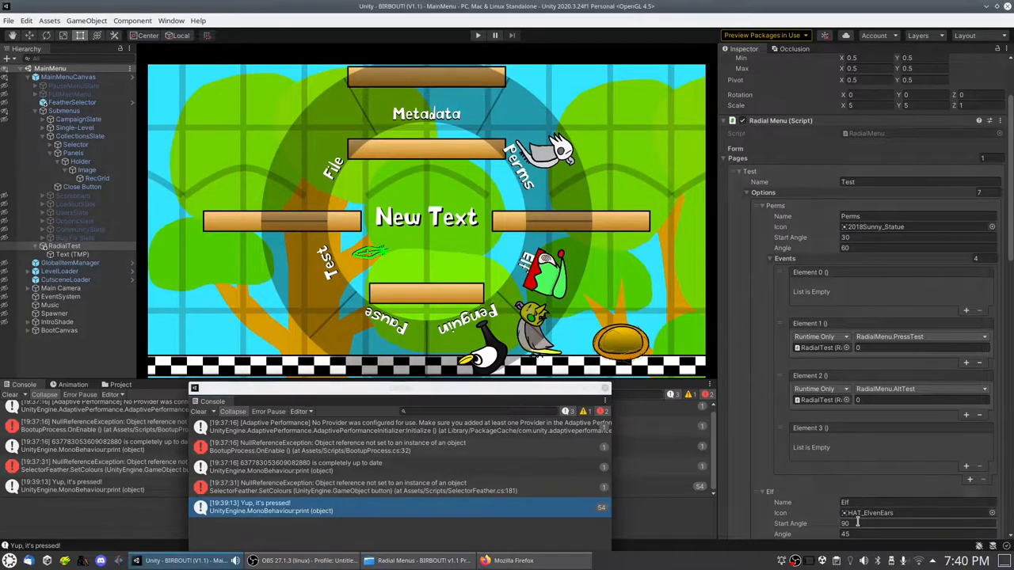
{"action": "scroll", "scroll_direction": "down", "scroll_amount": 3}
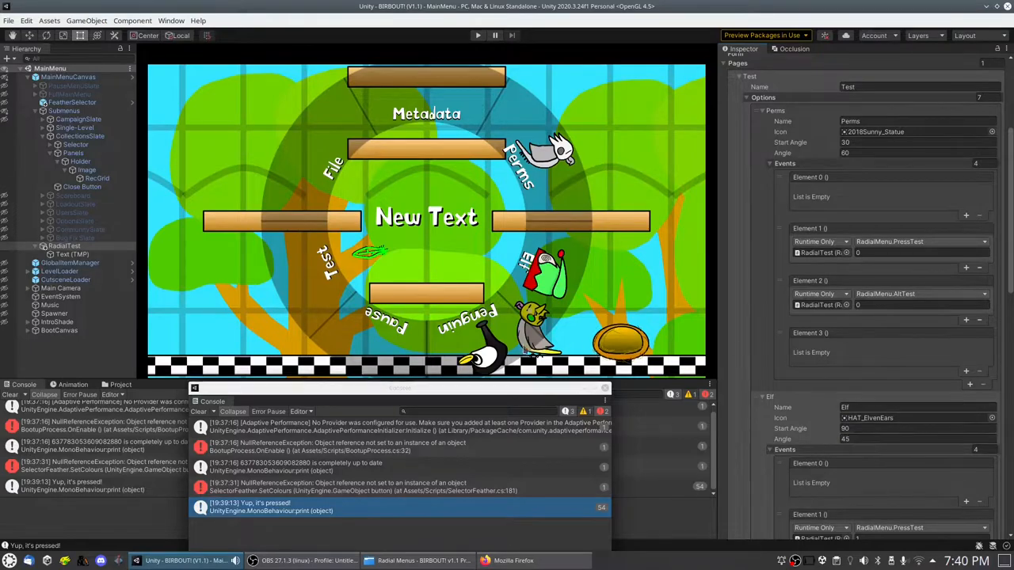
{"action": "mouse_move", "coordinate": [768, 162]}
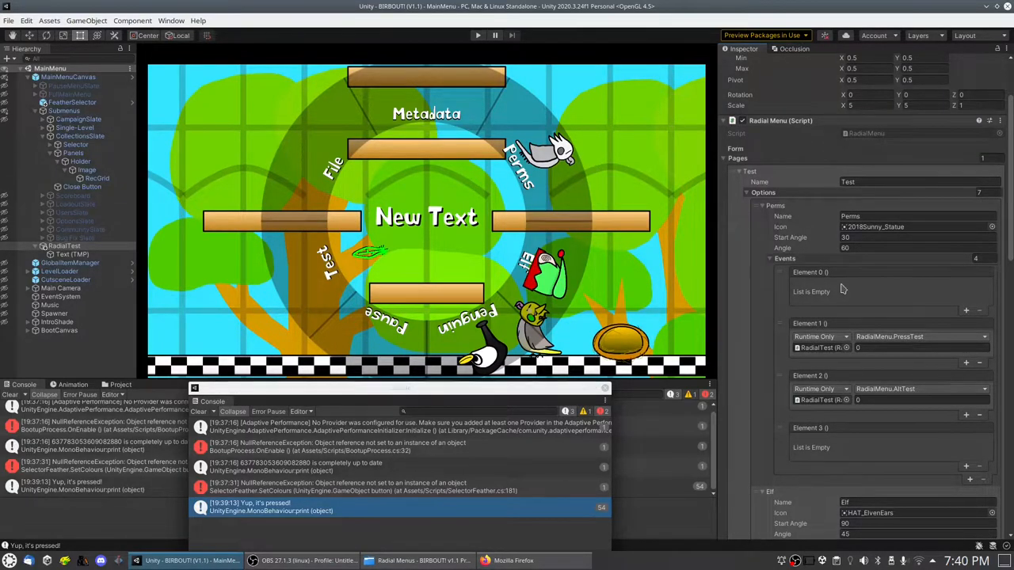
{"action": "mouse_move", "coordinate": [846, 434]}
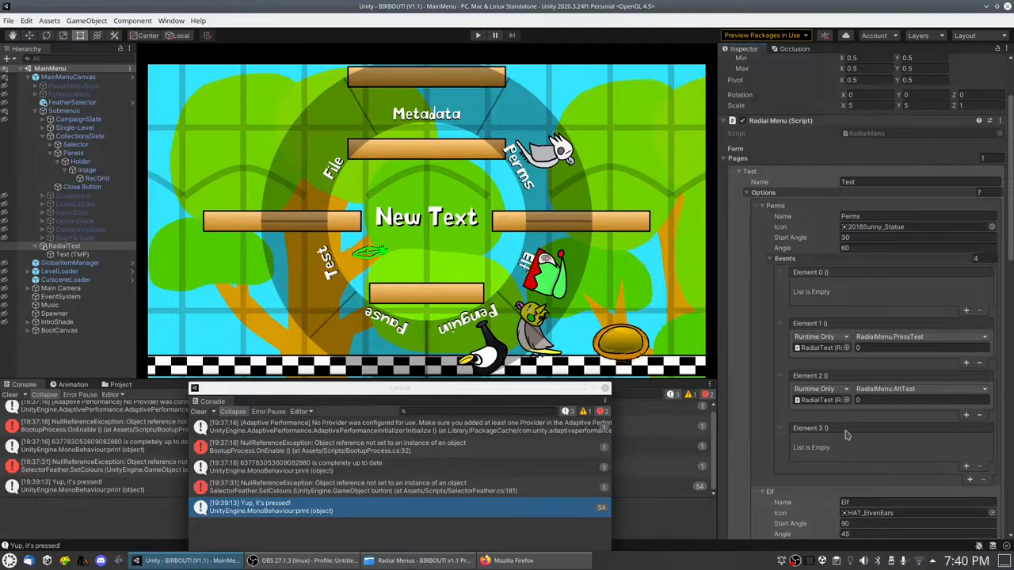
{"action": "left_click", "coordinate": [919, 399]}
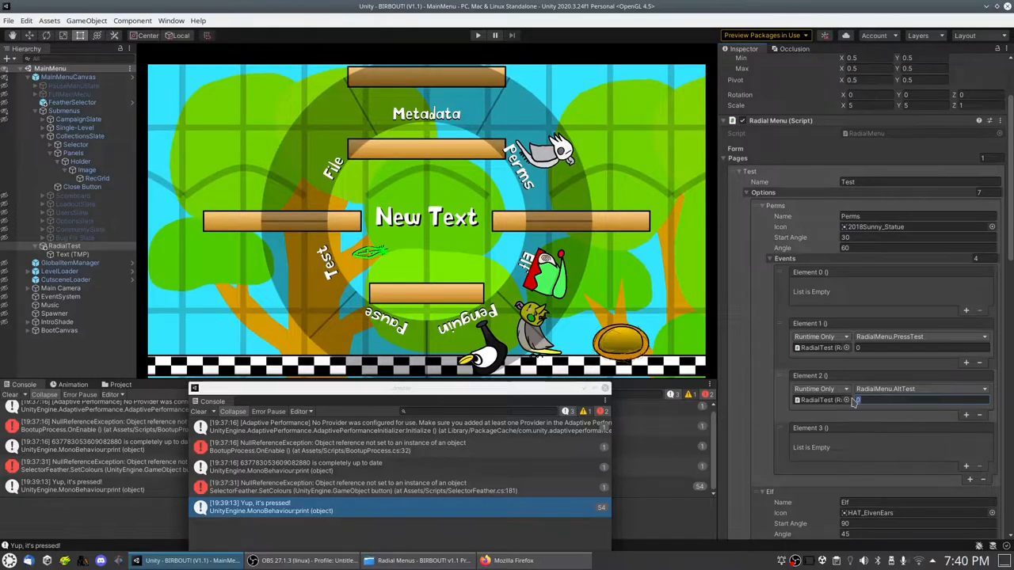
{"action": "left_click", "coordinate": [858, 400]}
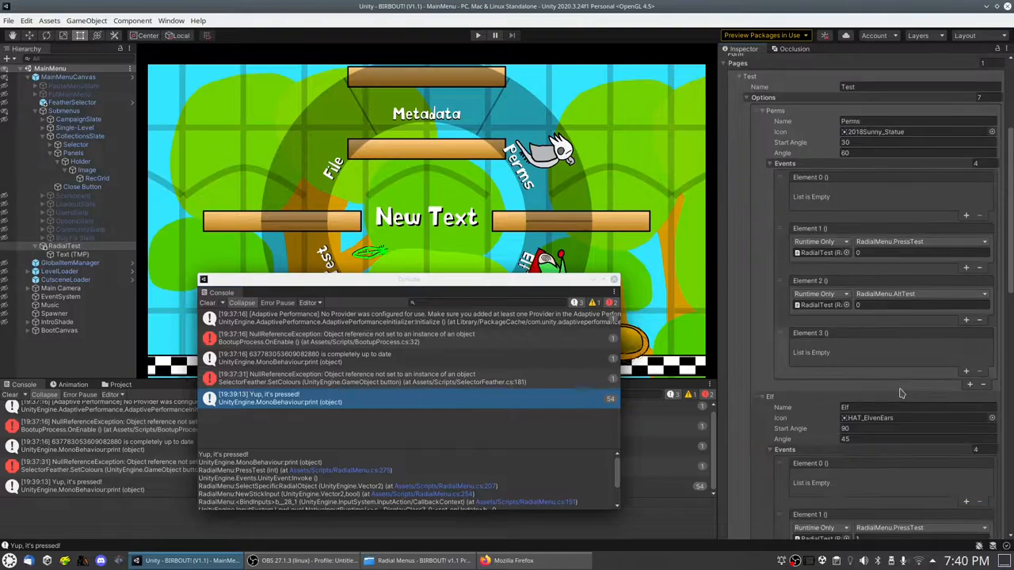
{"action": "scroll", "scroll_direction": "down", "scroll_amount": 3}
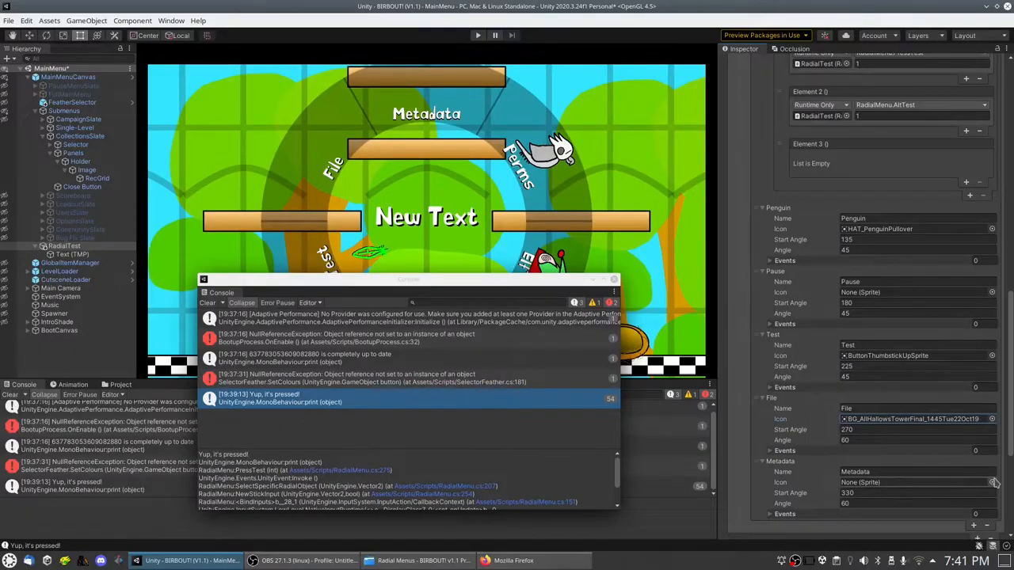
Step: Edit the option Name fields, changing File to Tower and Test to Move
{"action": "scroll", "scroll_direction": "down", "scroll_amount": 3}
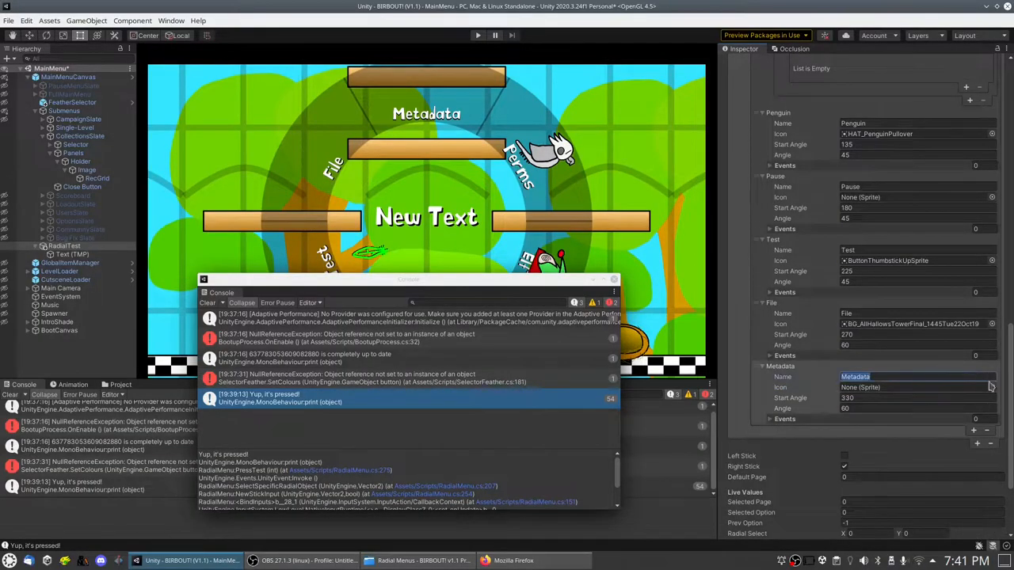
{"action": "left_click", "coordinate": [911, 313]}
{"action": "type", "text": "Tower"}
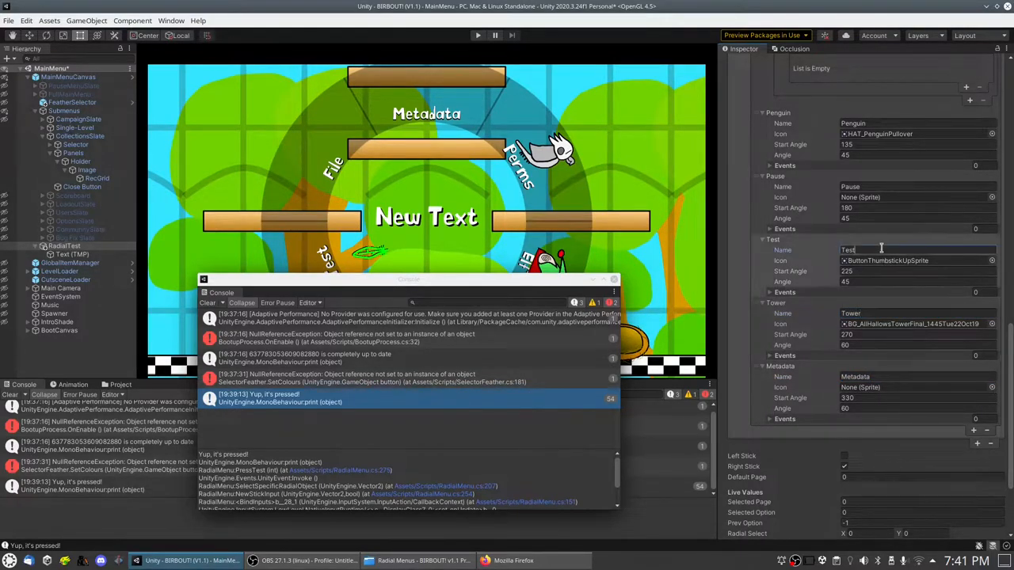
{"action": "type", "text": "Move"}
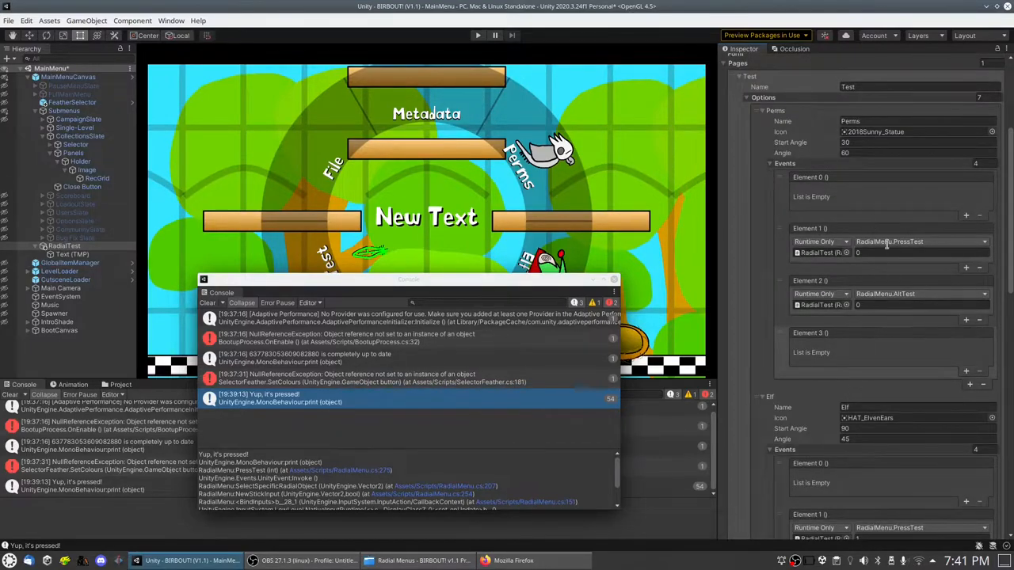
Step: Set Elf's Angle to 30 and Penguin's Start Angle to 110
{"action": "scroll", "scroll_direction": "down", "scroll_amount": 3}
{"action": "type", "text": "30"}
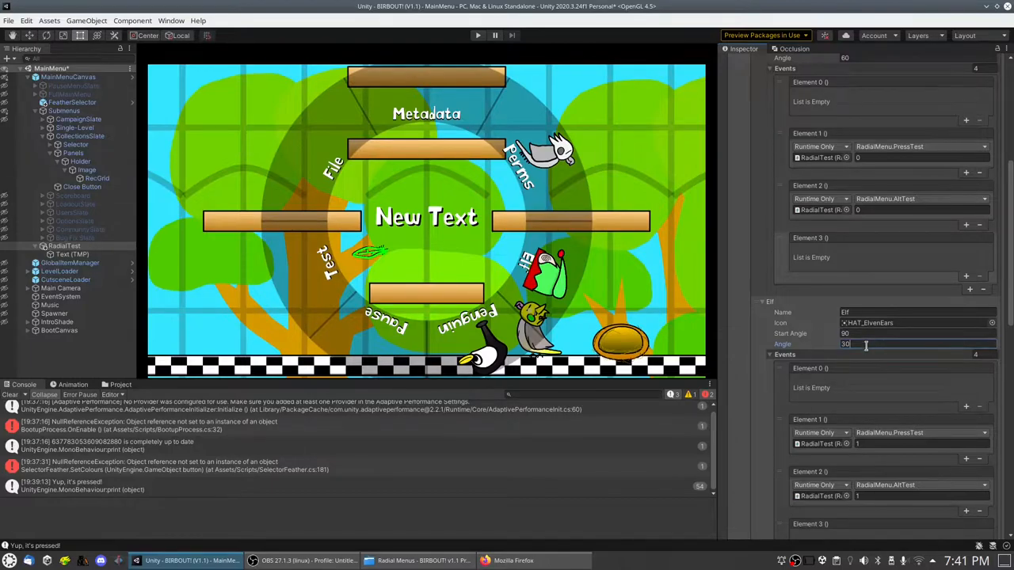
{"action": "scroll", "scroll_direction": "down", "scroll_amount": 3}
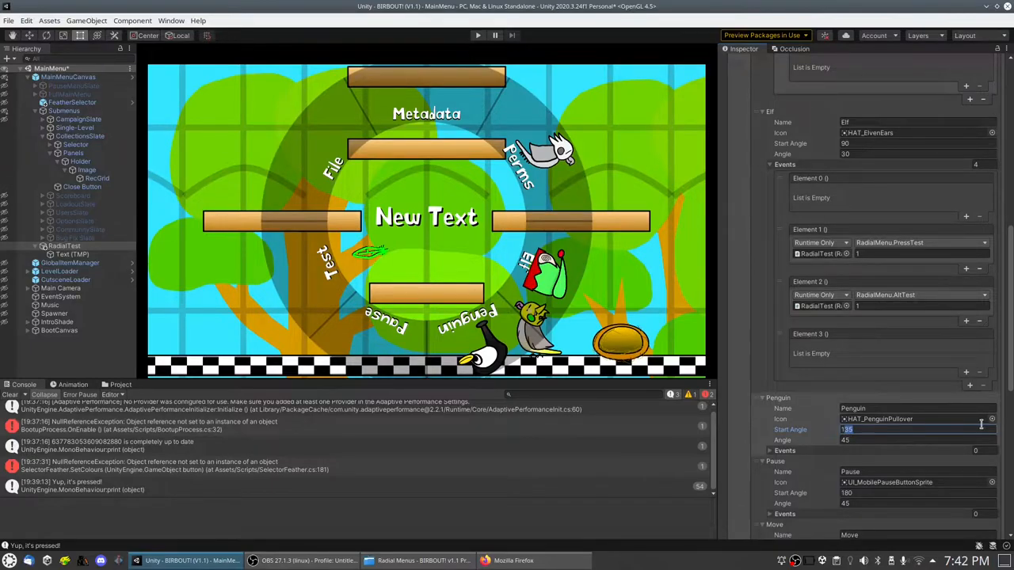
{"action": "type", "text": "110"}
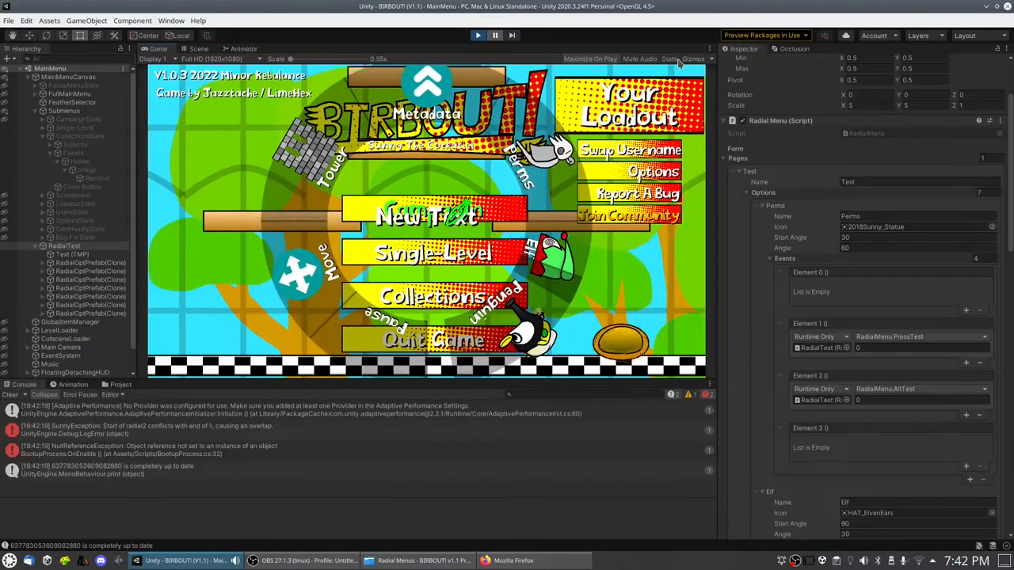
{"action": "left_click", "coordinate": [69, 93]}
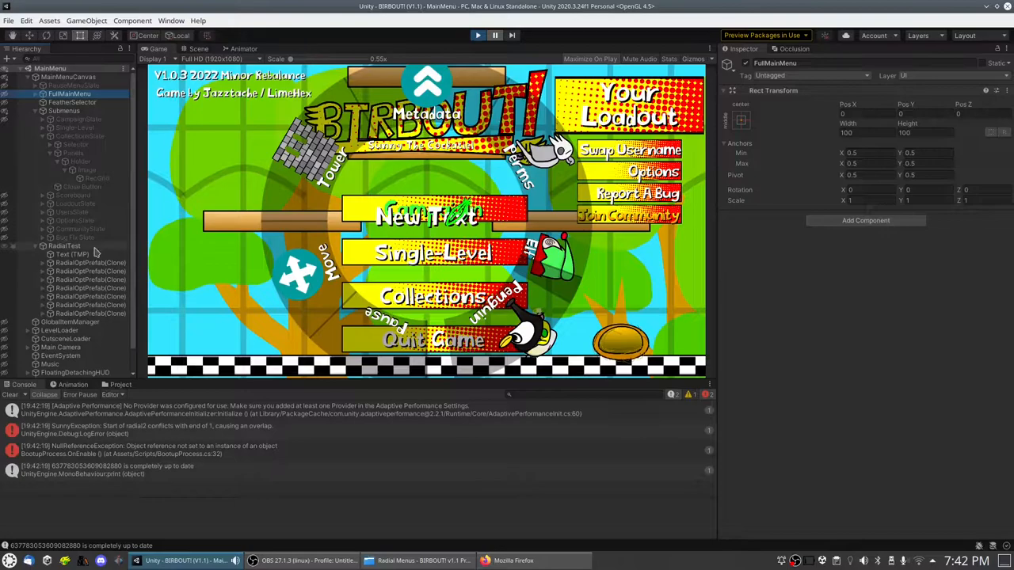
{"action": "left_click", "coordinate": [72, 102]}
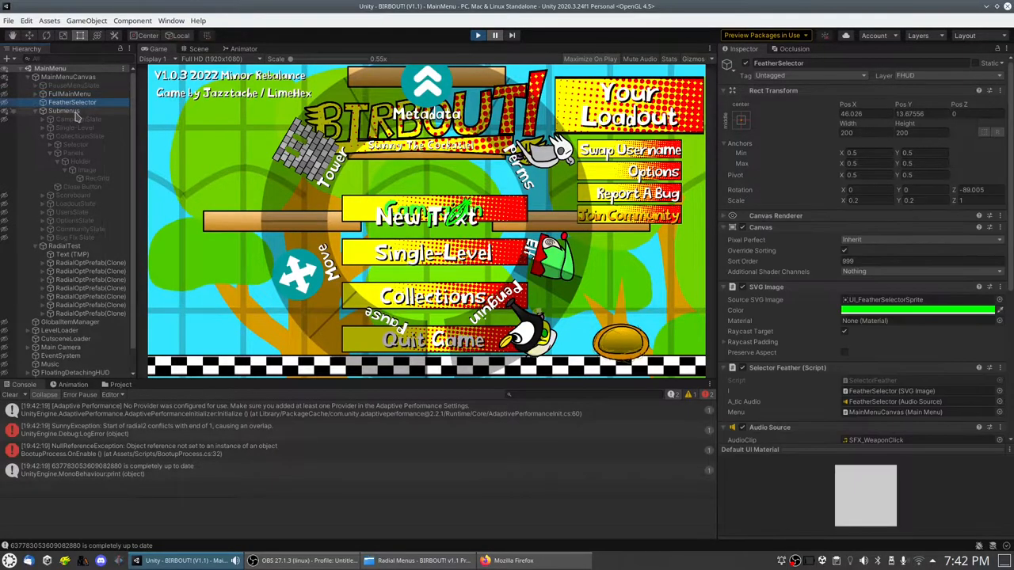
{"action": "left_click", "coordinate": [69, 93]}
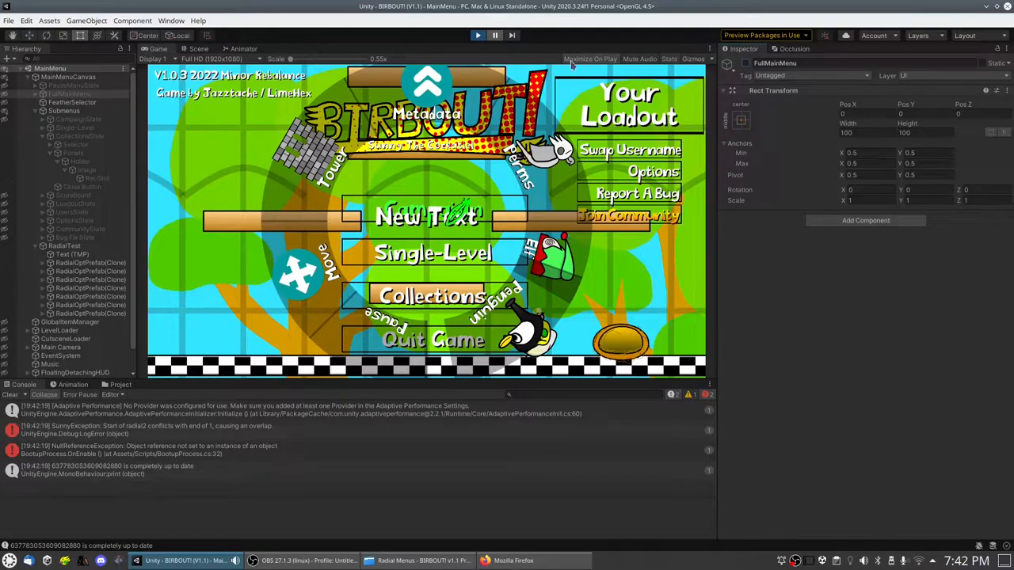
{"action": "left_click", "coordinate": [589, 59]}
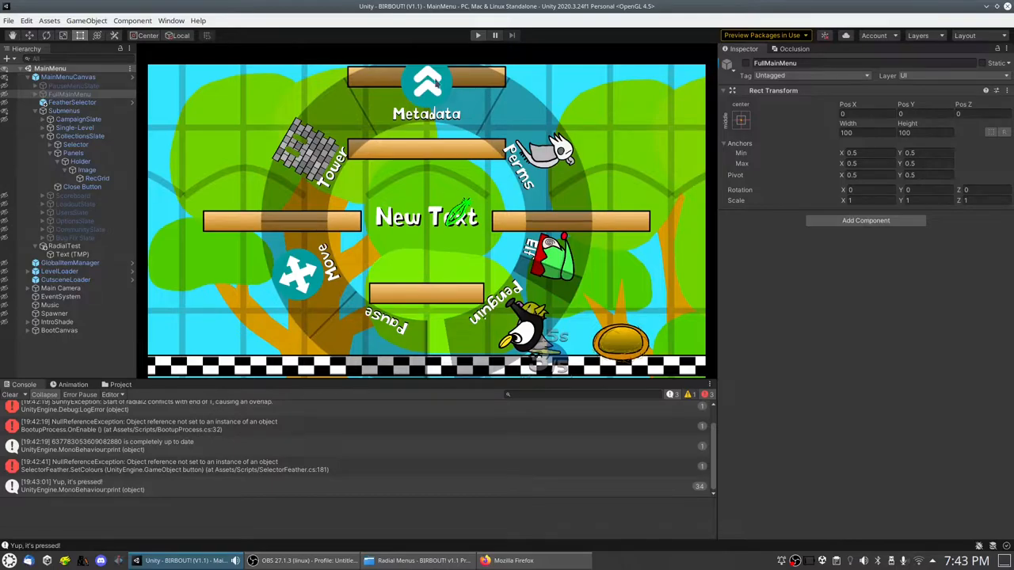
{"action": "mouse_move", "coordinate": [486, 131]}
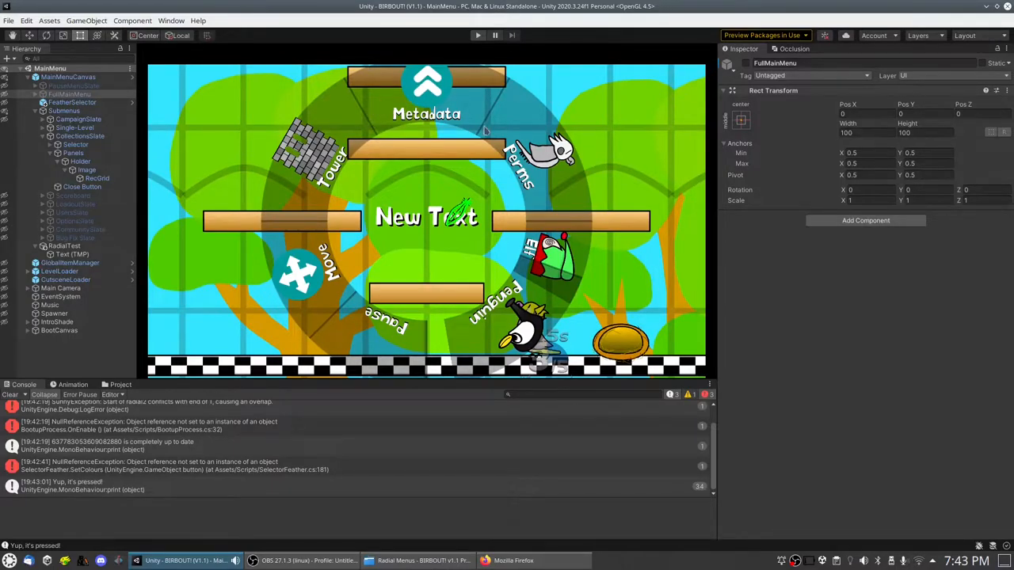
{"action": "mouse_move", "coordinate": [455, 101]}
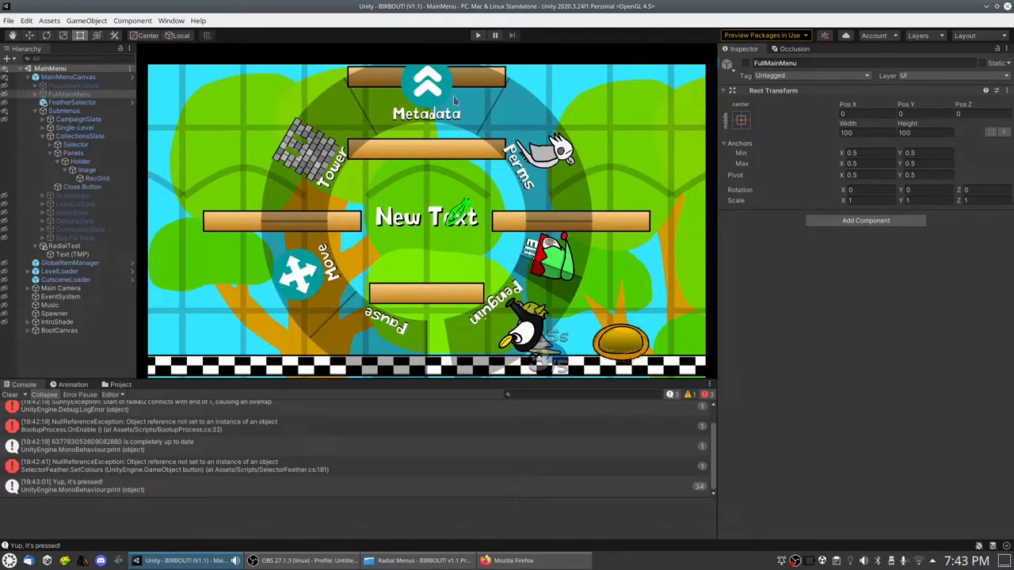
{"action": "mouse_move", "coordinate": [379, 139]}
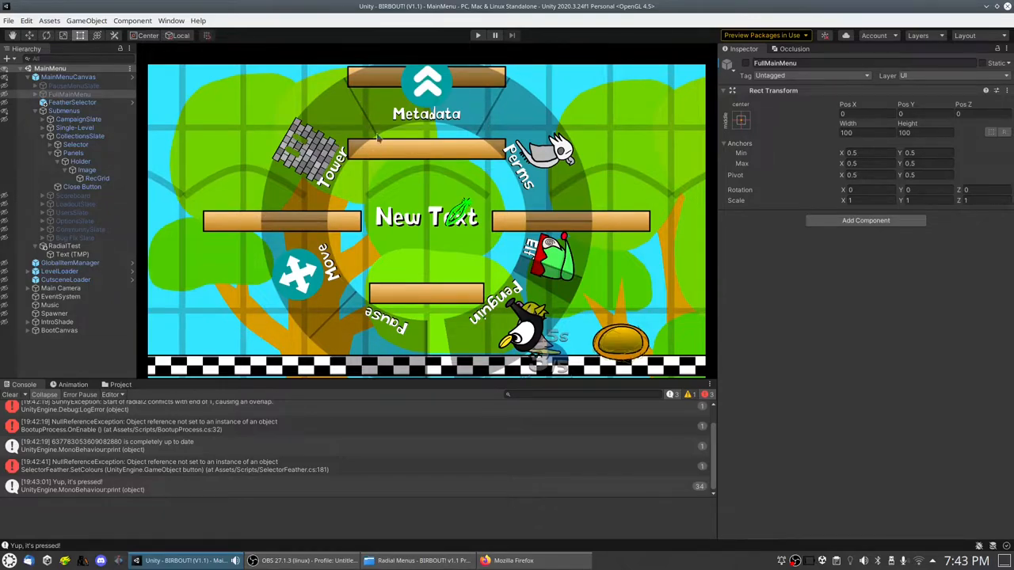
{"action": "mouse_move", "coordinate": [333, 109]}
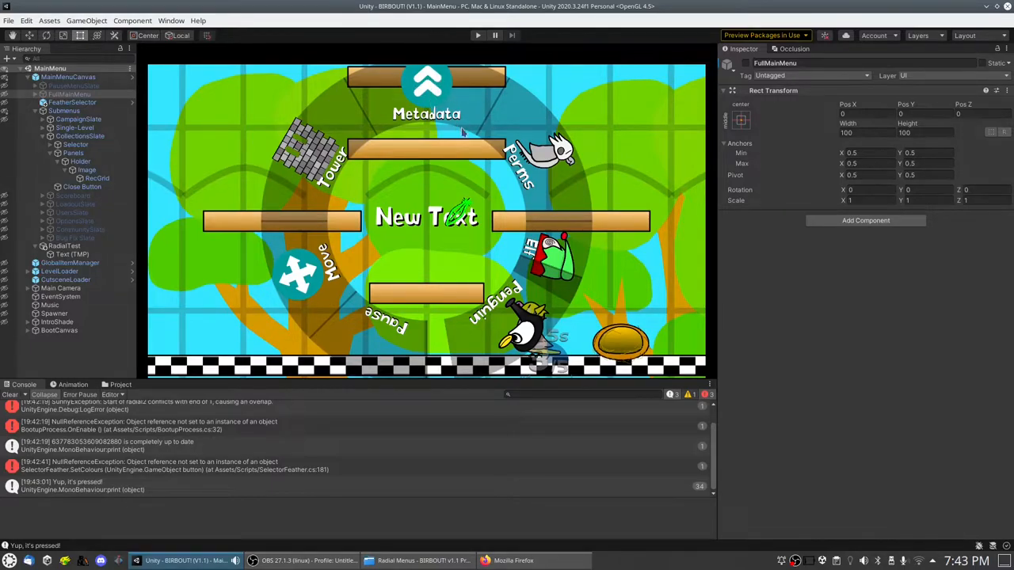
{"action": "left_click", "coordinate": [87, 169]}
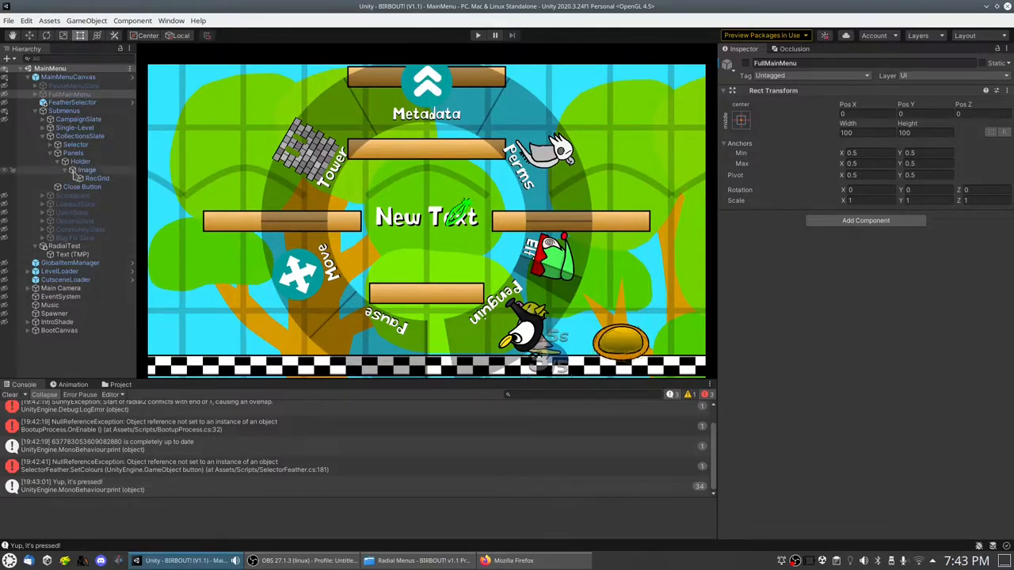
Step: Select RadialTest, set Penguin's Start Angle to 120, and run Play mode
{"action": "left_click", "coordinate": [63, 246]}
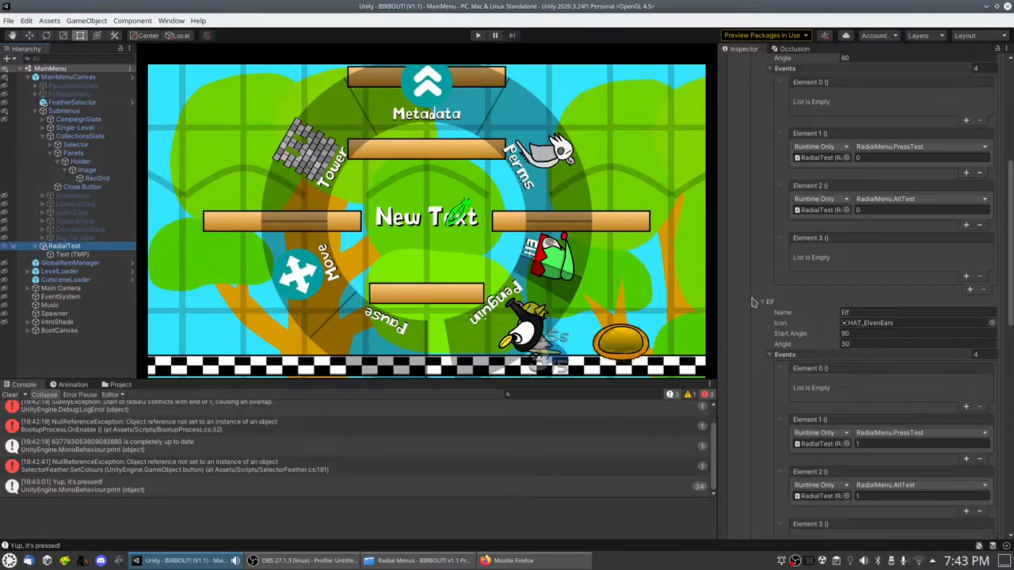
{"action": "mouse_move", "coordinate": [803, 300]}
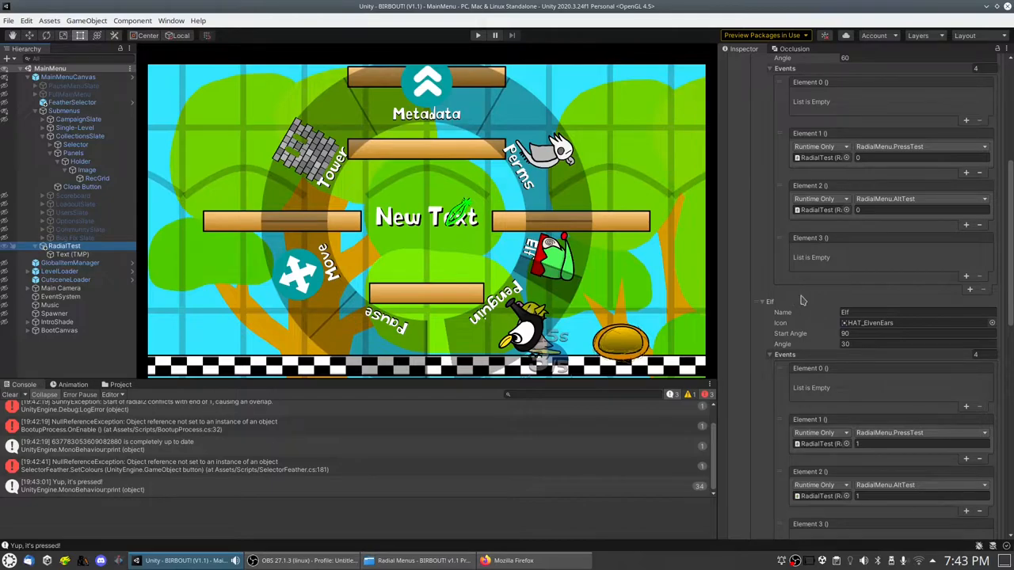
{"action": "scroll", "scroll_direction": "down", "scroll_amount": 3}
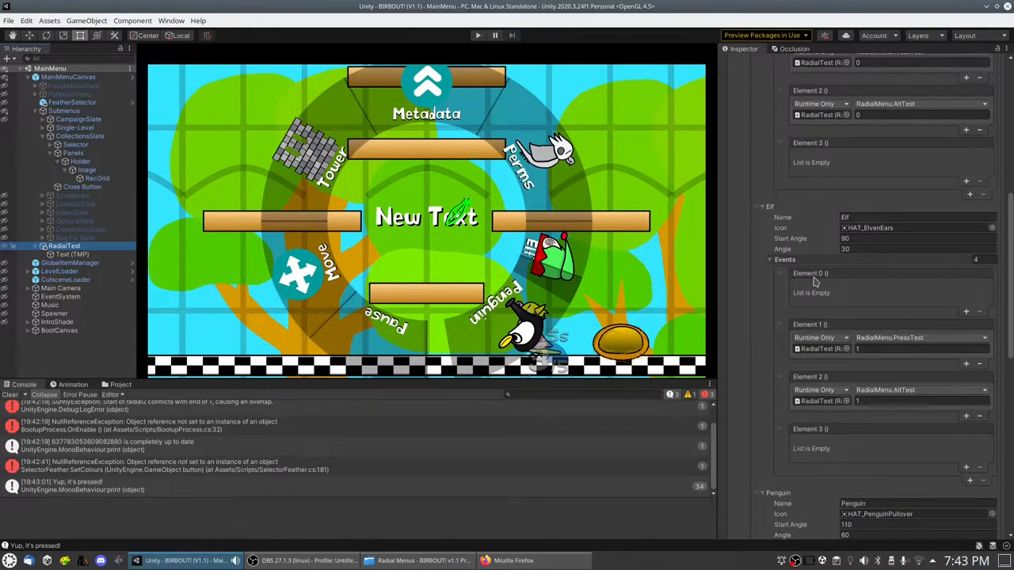
{"action": "left_click", "coordinate": [911, 239]}
{"action": "type", "text": "120"}
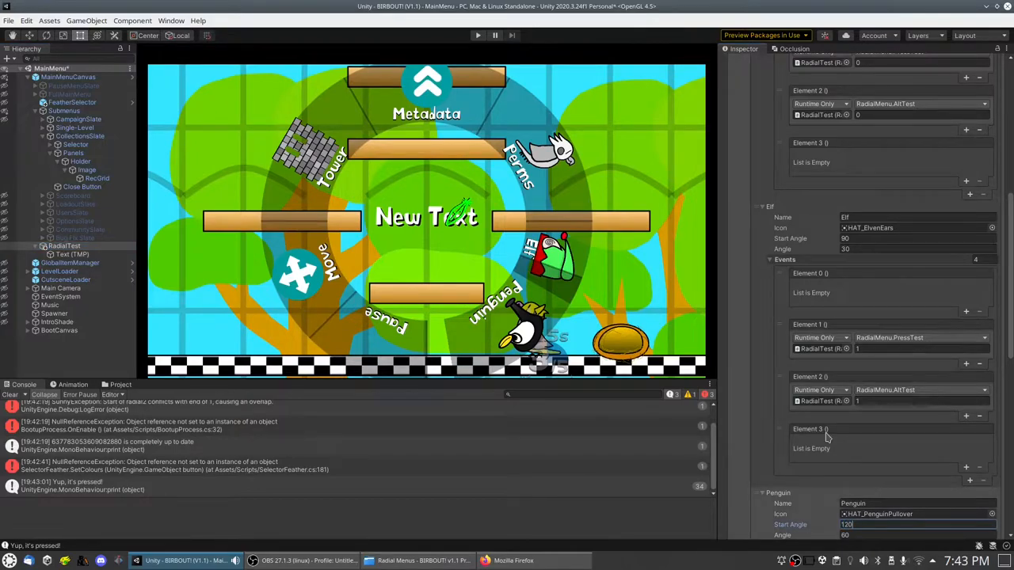
{"action": "mouse_move", "coordinate": [943, 381]}
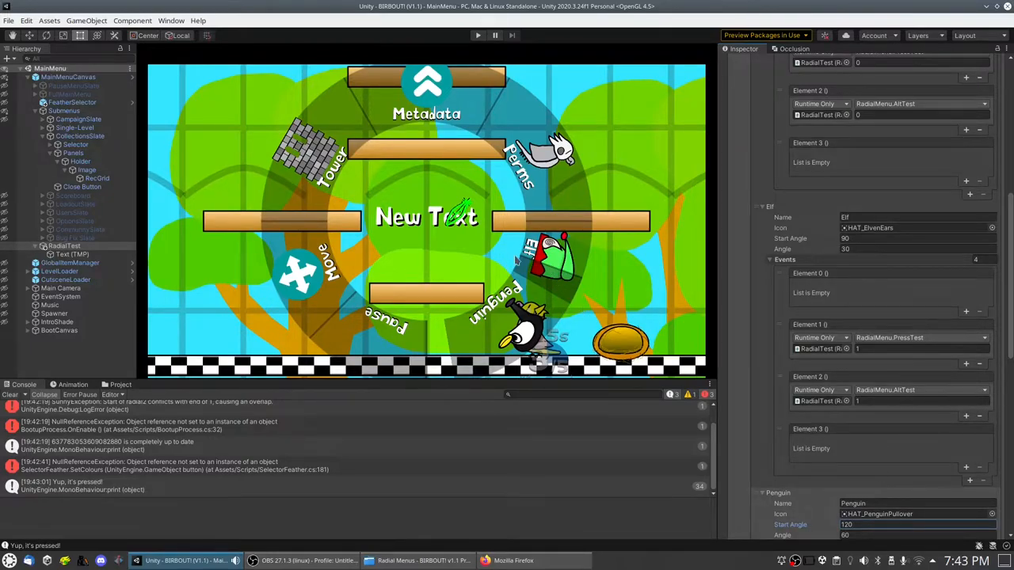
{"action": "left_click", "coordinate": [478, 35]}
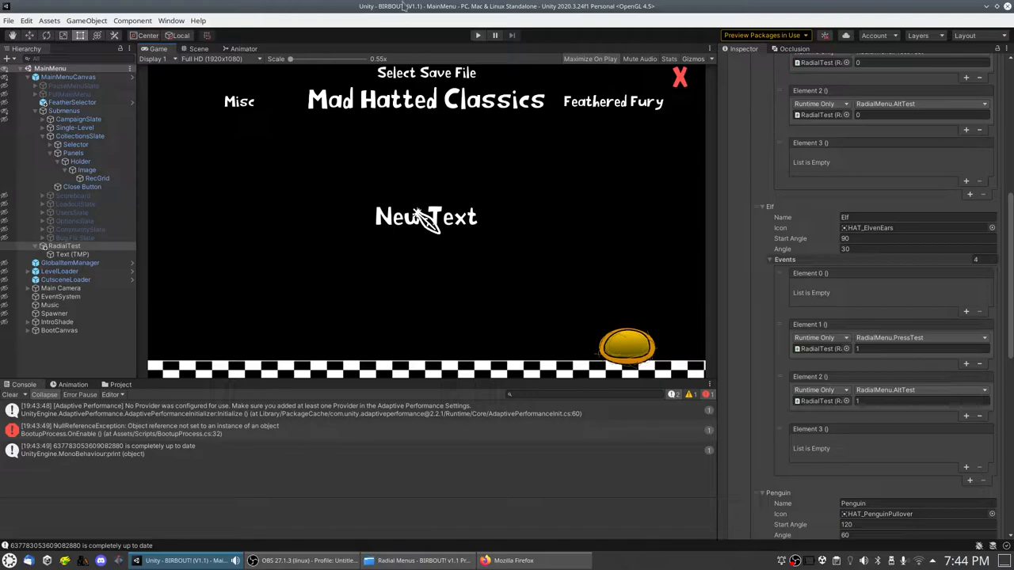
Step: Select RadialTest and scroll the Inspector to its two Test pages
{"action": "left_click", "coordinate": [63, 245]}
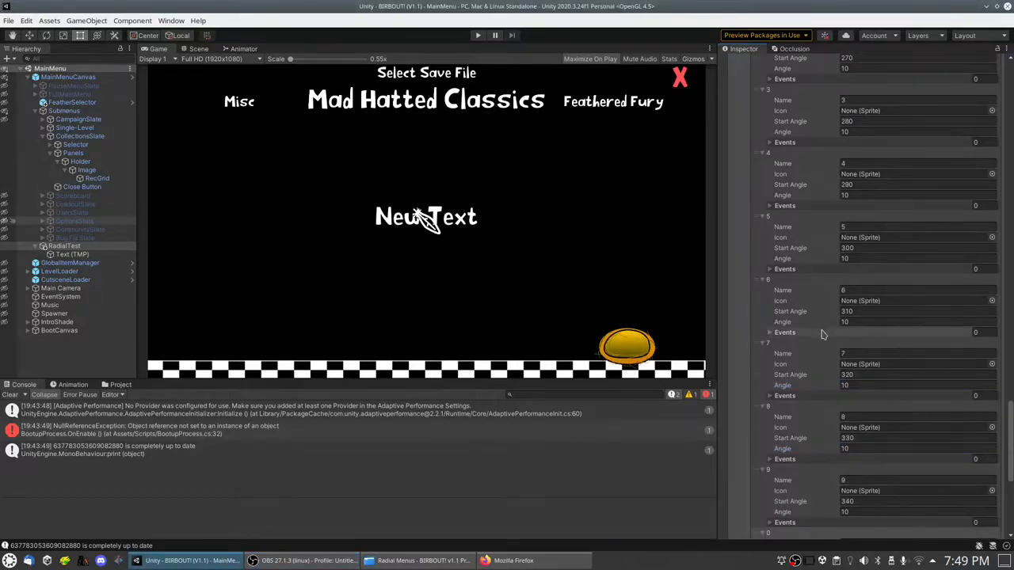
{"action": "scroll", "scroll_direction": "down", "scroll_amount": 3}
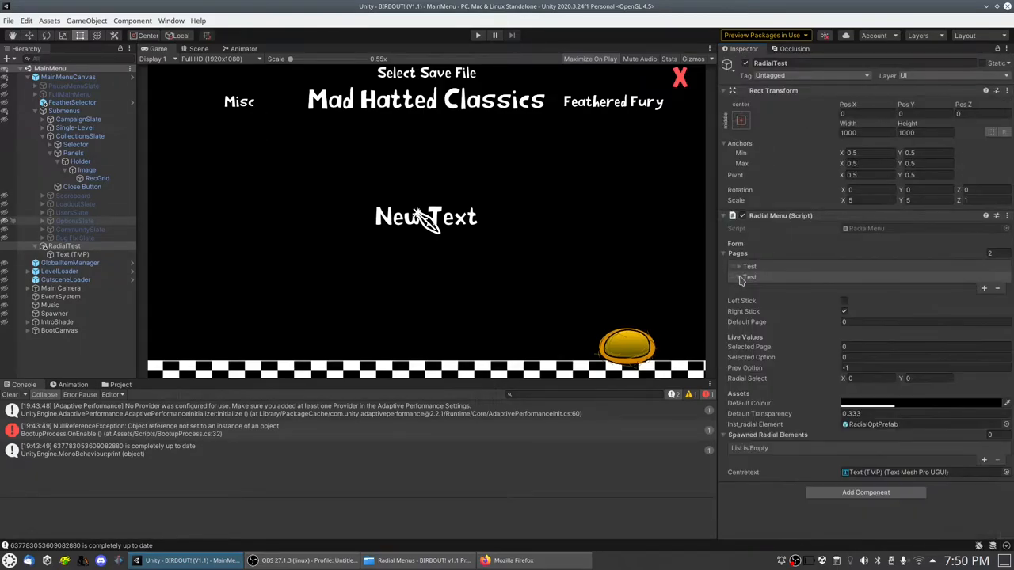
Step: Expand the first Test page's 36 options (A–Z, digits) and collapse options A and B
{"action": "left_click", "coordinate": [749, 266]}
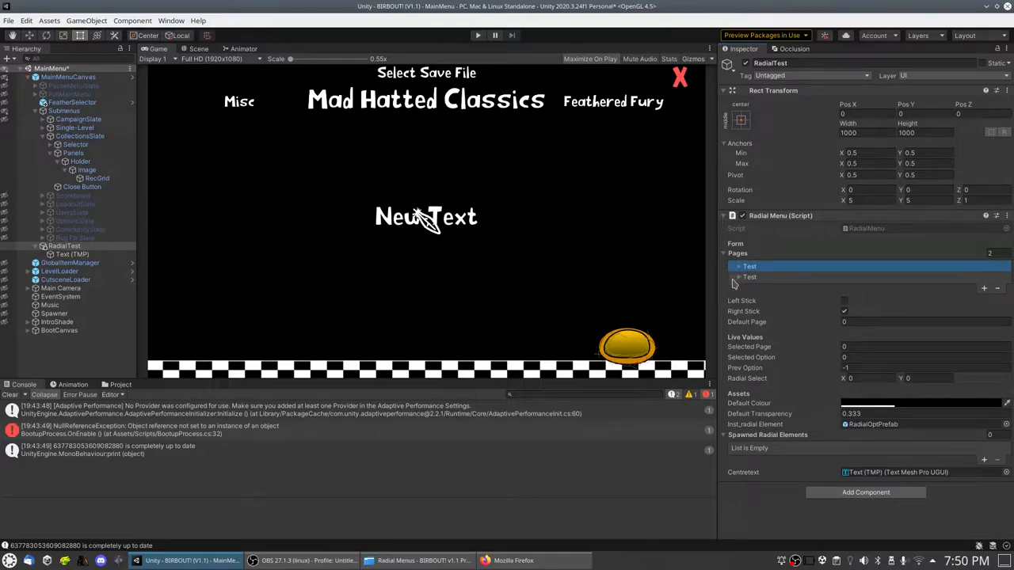
{"action": "left_click", "coordinate": [748, 267]}
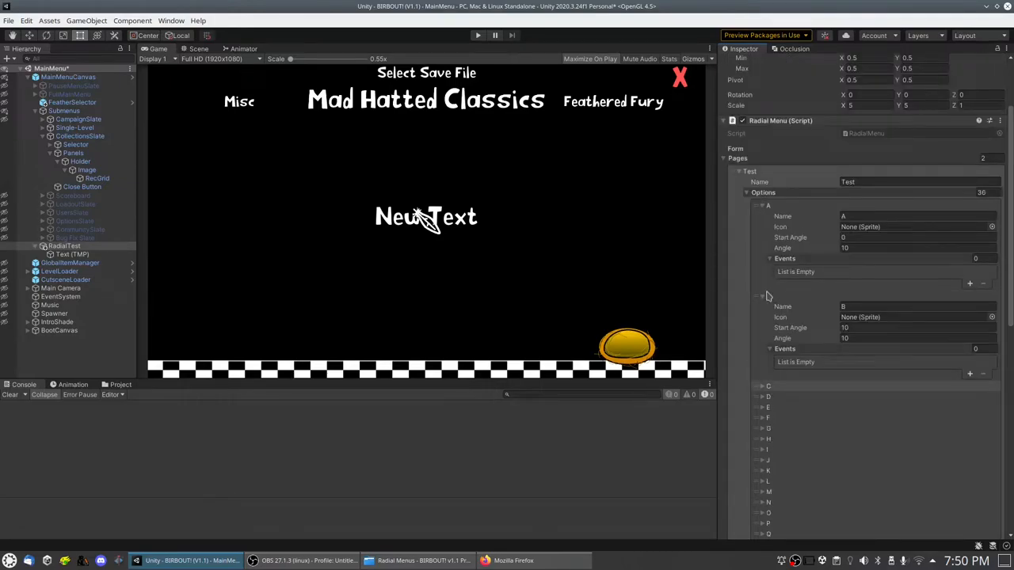
{"action": "left_click", "coordinate": [758, 206]}
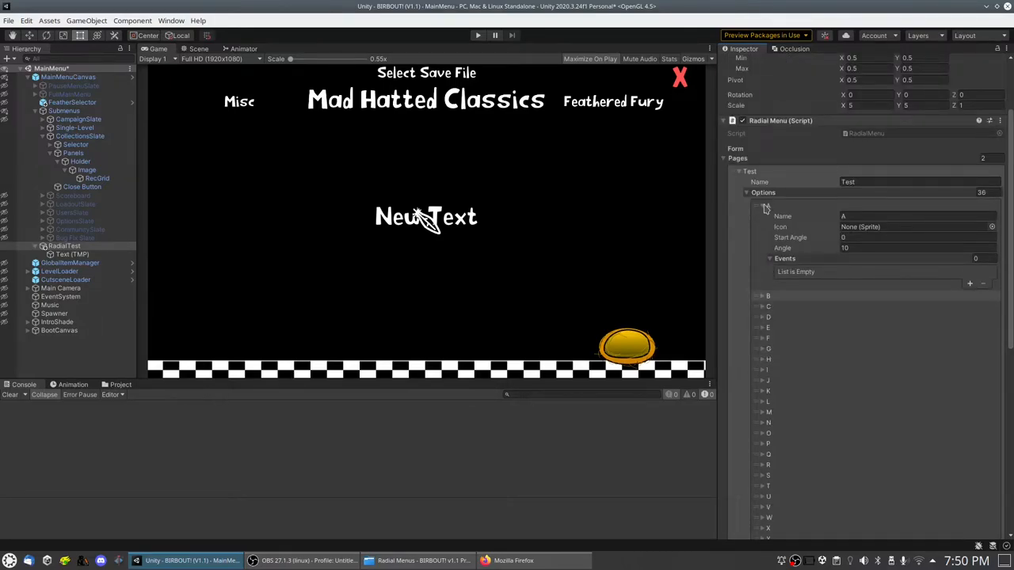
{"action": "left_click", "coordinate": [762, 206]}
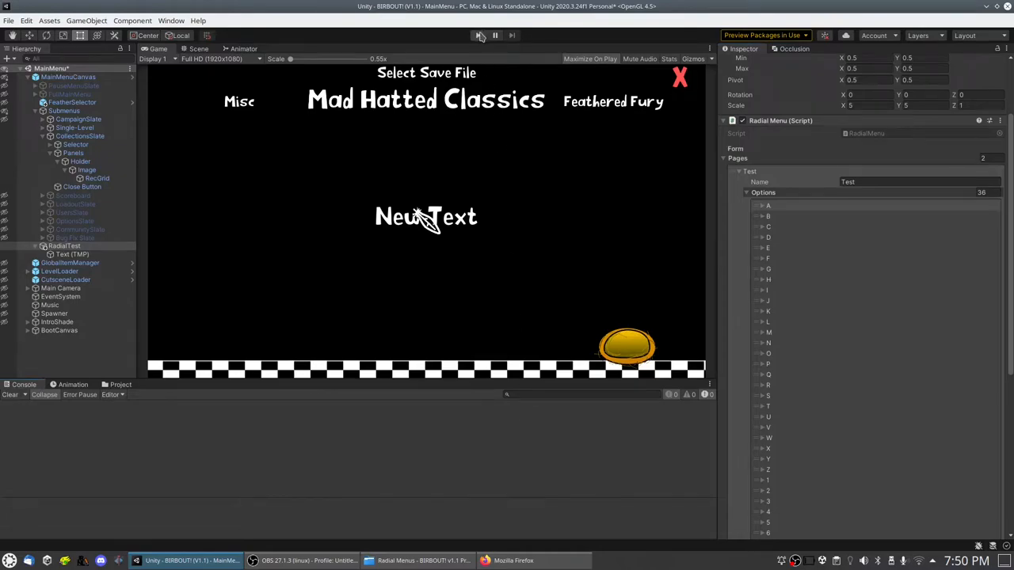
{"action": "mouse_move", "coordinate": [480, 35]}
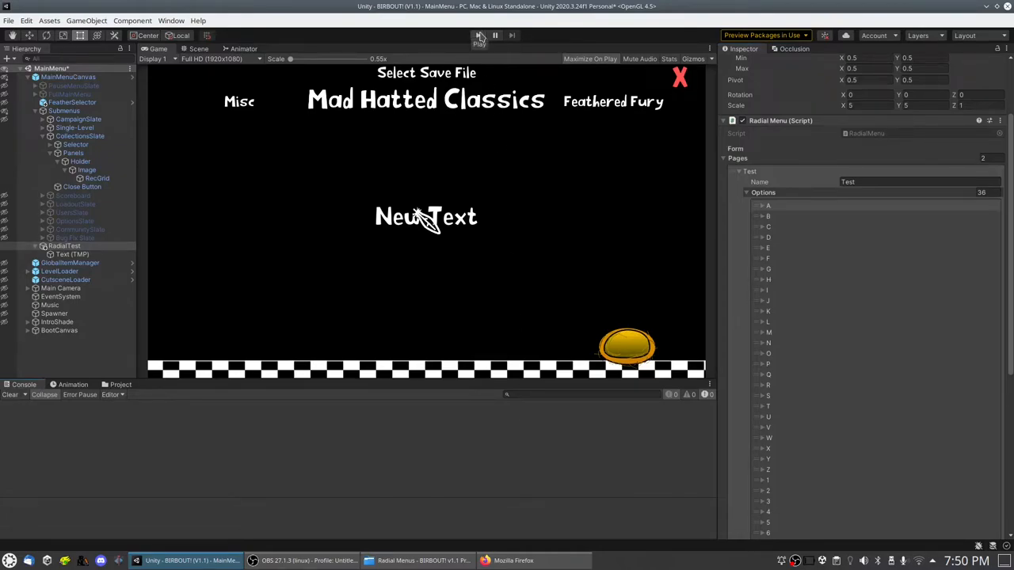
Step: Enter Play mode and select FullMainMenu to view the 36 spawned radial options
{"action": "left_click", "coordinate": [478, 35]}
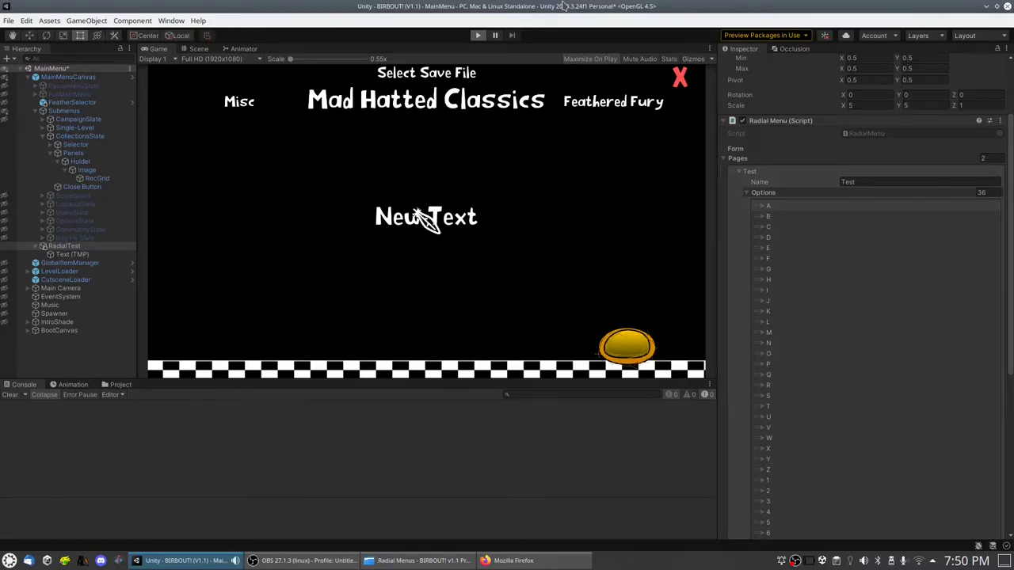
{"action": "left_click", "coordinate": [589, 58]}
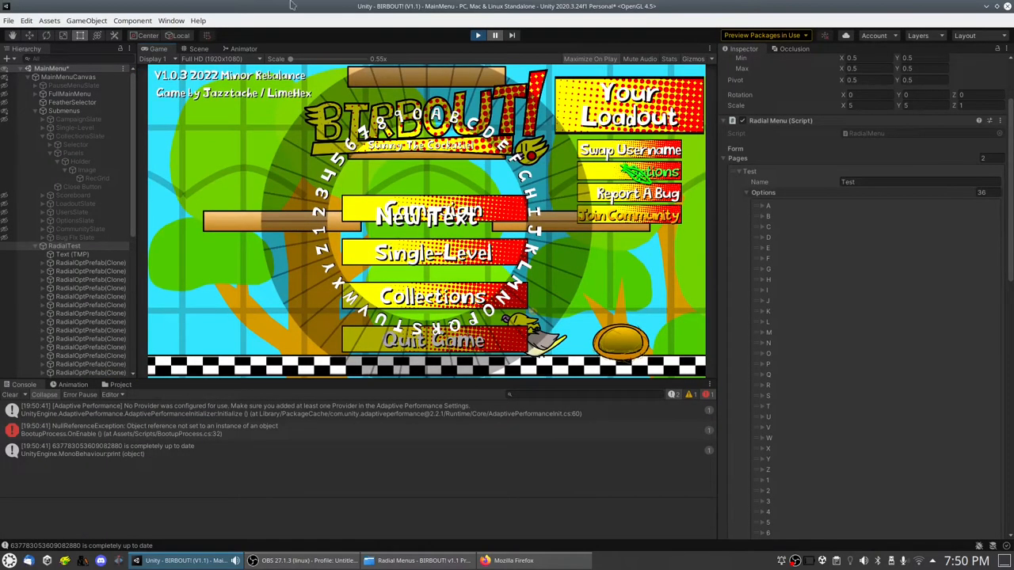
{"action": "left_click", "coordinate": [69, 94]}
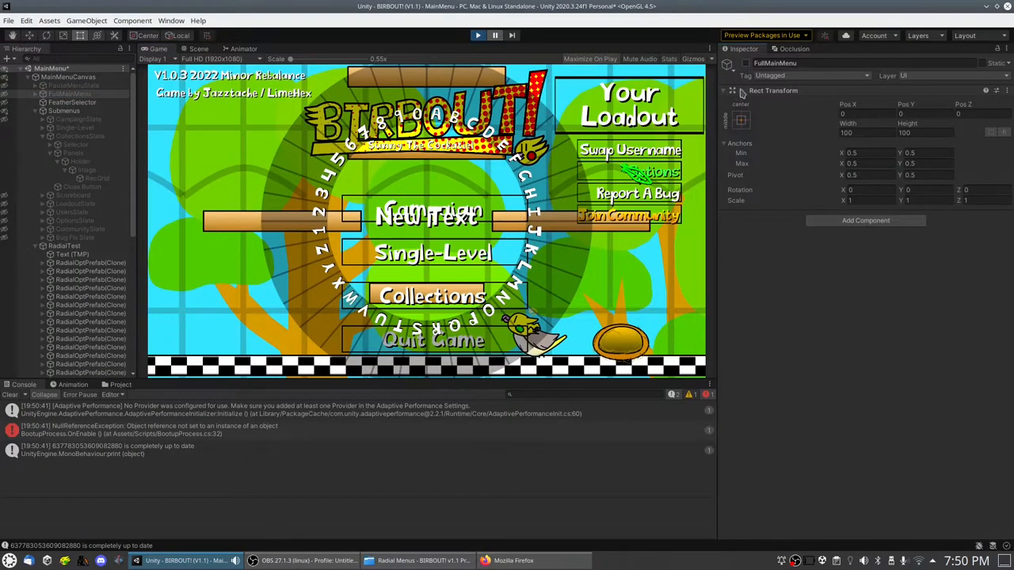
{"action": "mouse_move", "coordinate": [763, 320]}
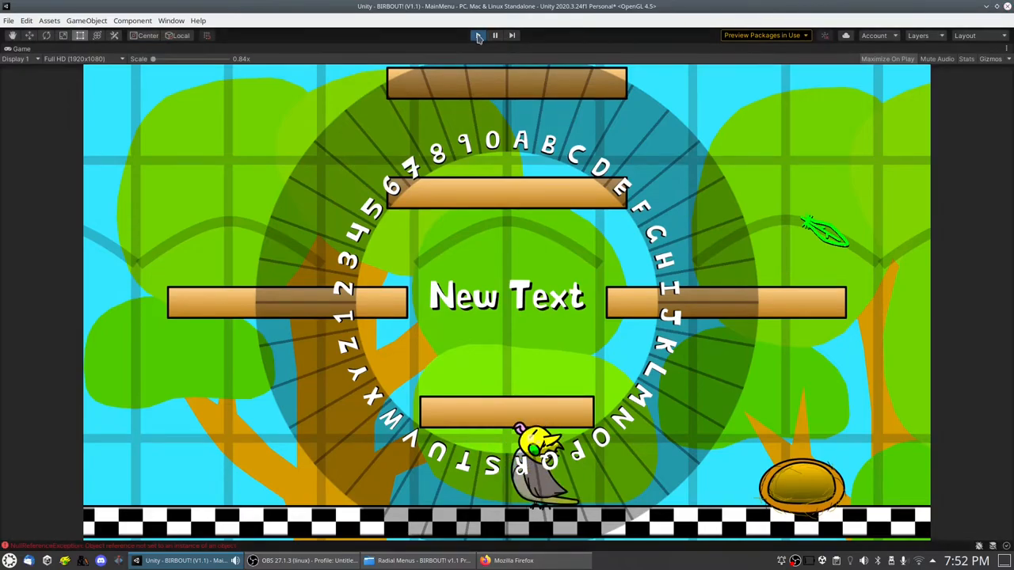
Step: Exit Play mode after the 36-option radial menu test run
{"action": "left_click", "coordinate": [478, 35]}
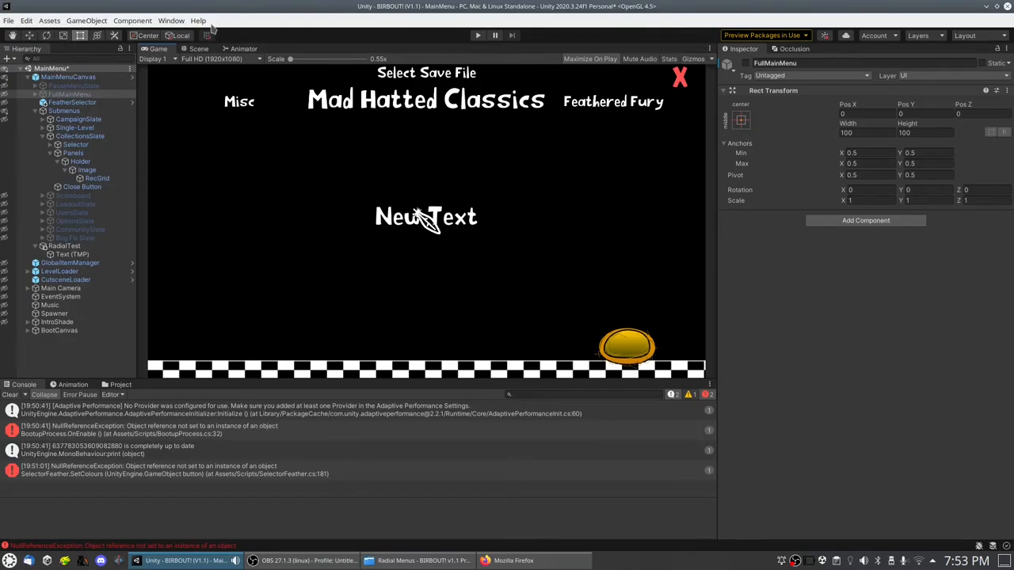
{"action": "mouse_move", "coordinate": [364, 352]}
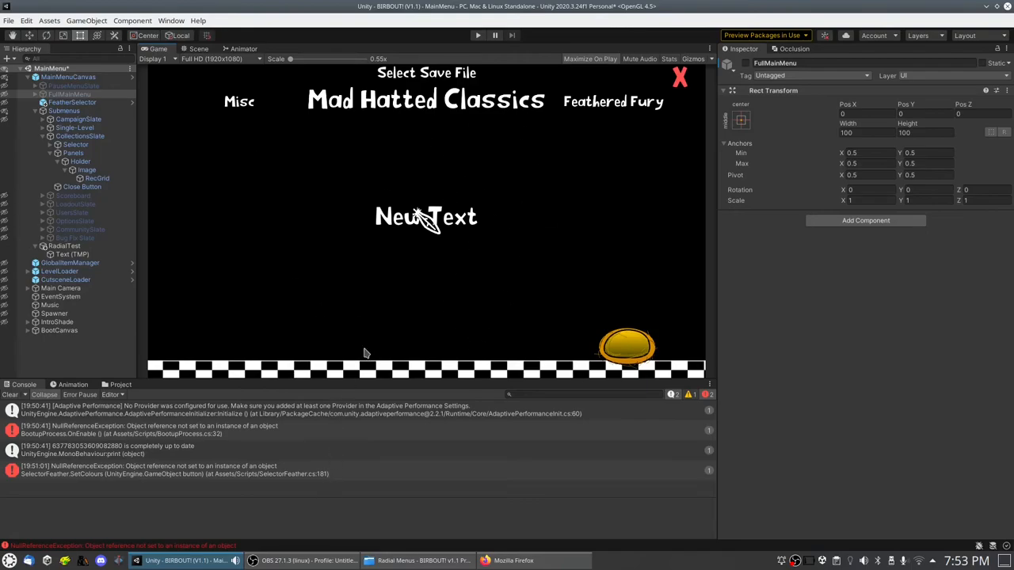
{"action": "mouse_move", "coordinate": [442, 308]}
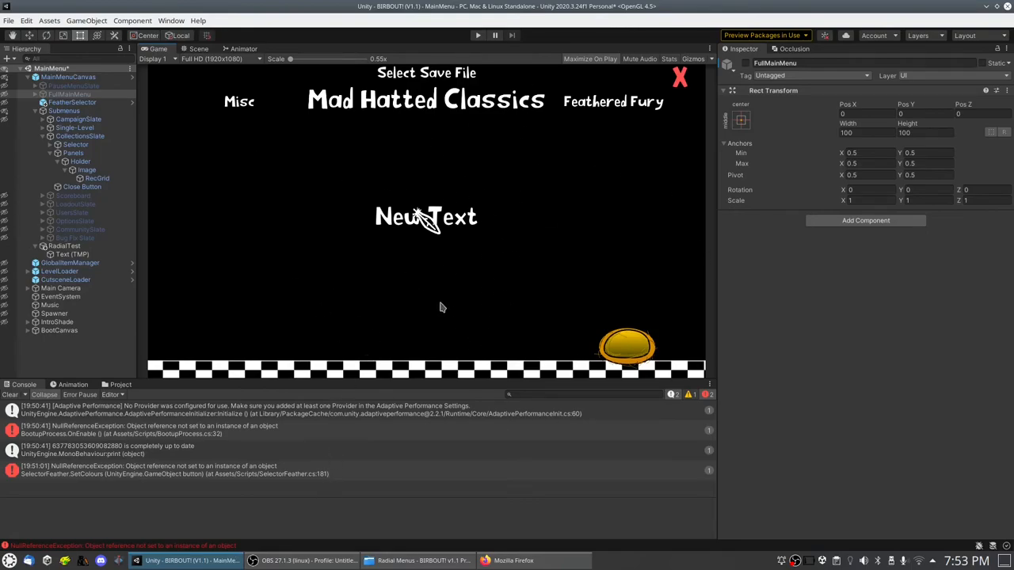